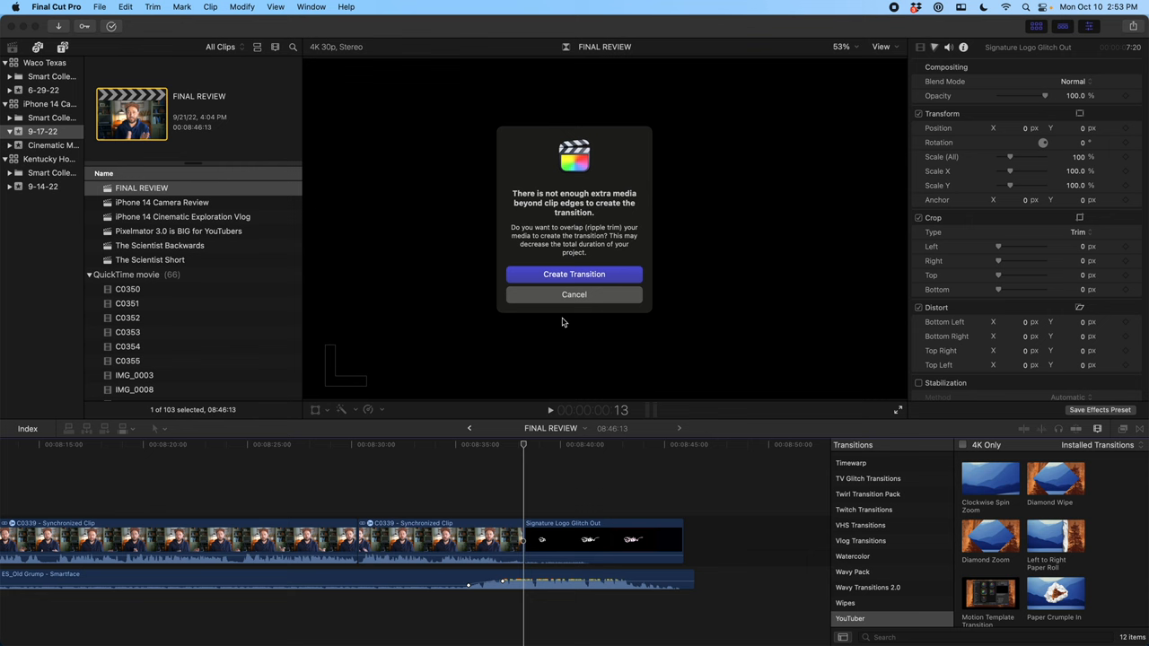
Step: Dismiss Final Cut Pro's insufficient-media transition alert
left_click(575, 295)
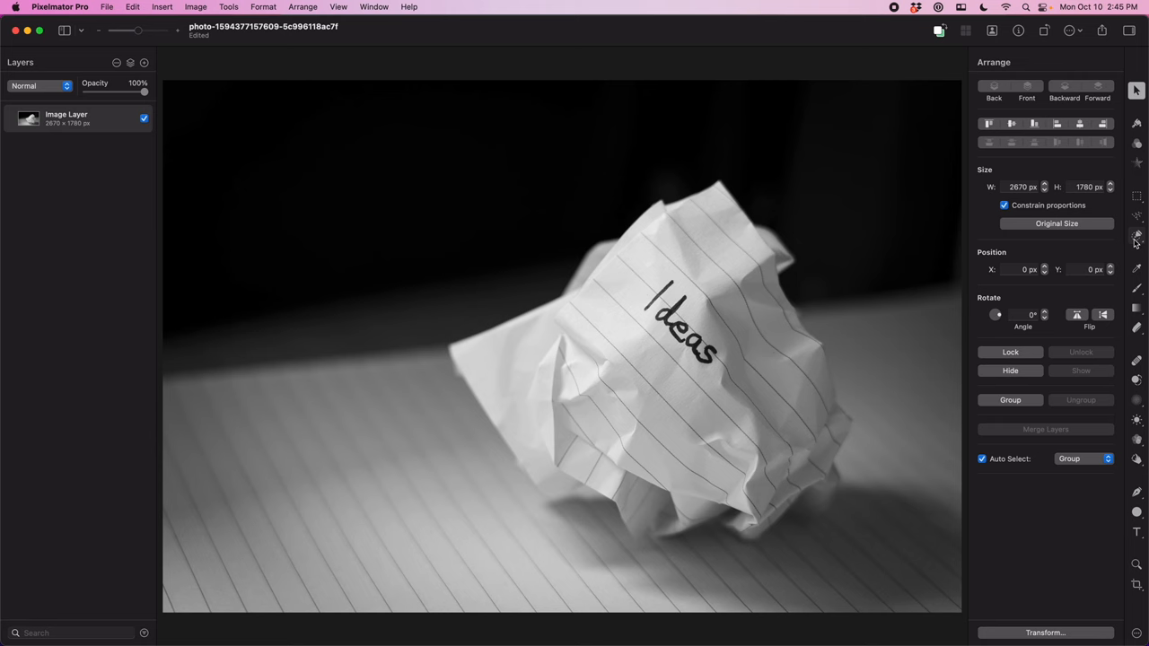
Step: Paint a Quick Selection over the crumpled paper ball to isolate it from the dark background
scroll("down", 3)
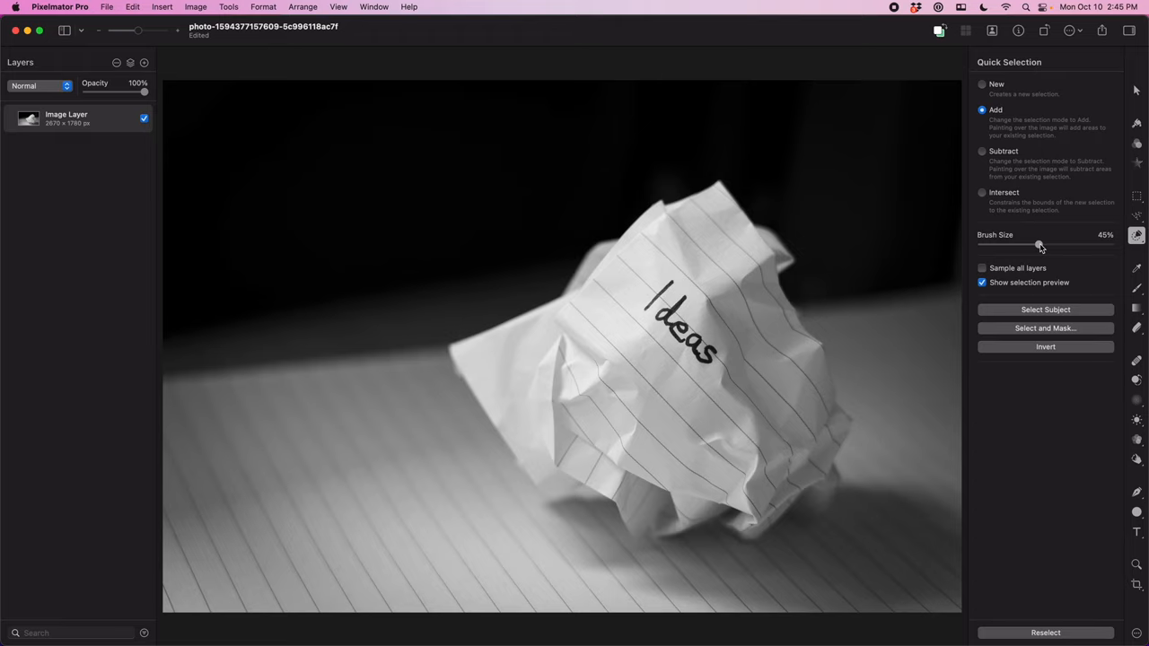
left_click_drag(683, 251, 584, 323)
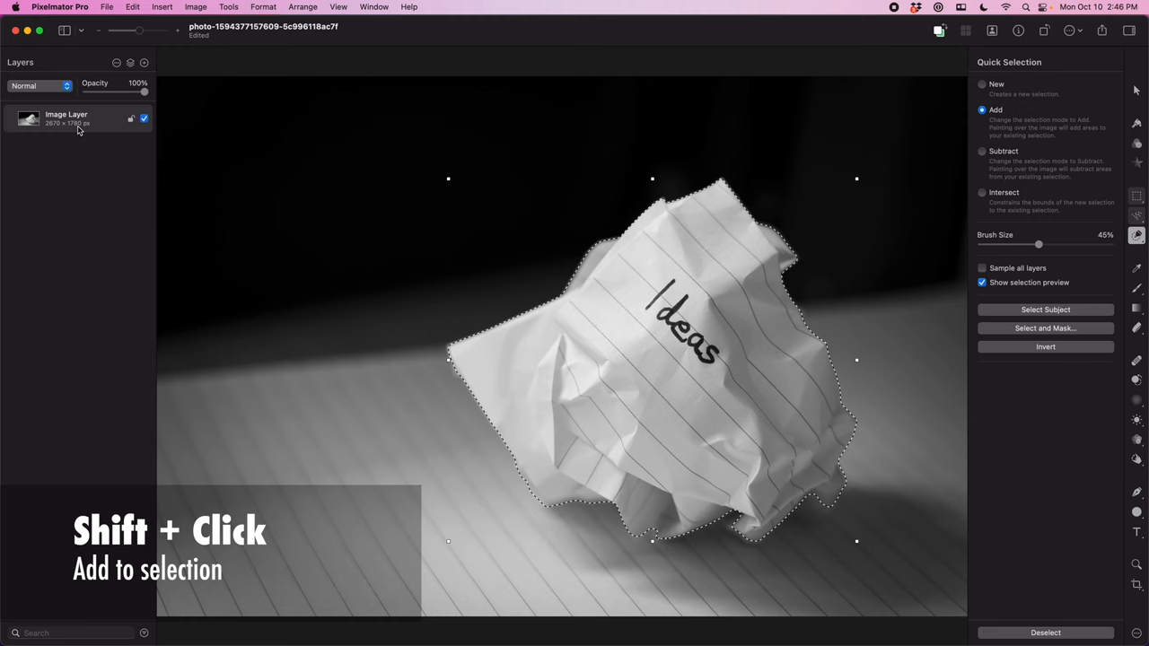
Step: Mask the layer to the paper selection and start exporting the cut-out via File > Export
left_click(107, 8)
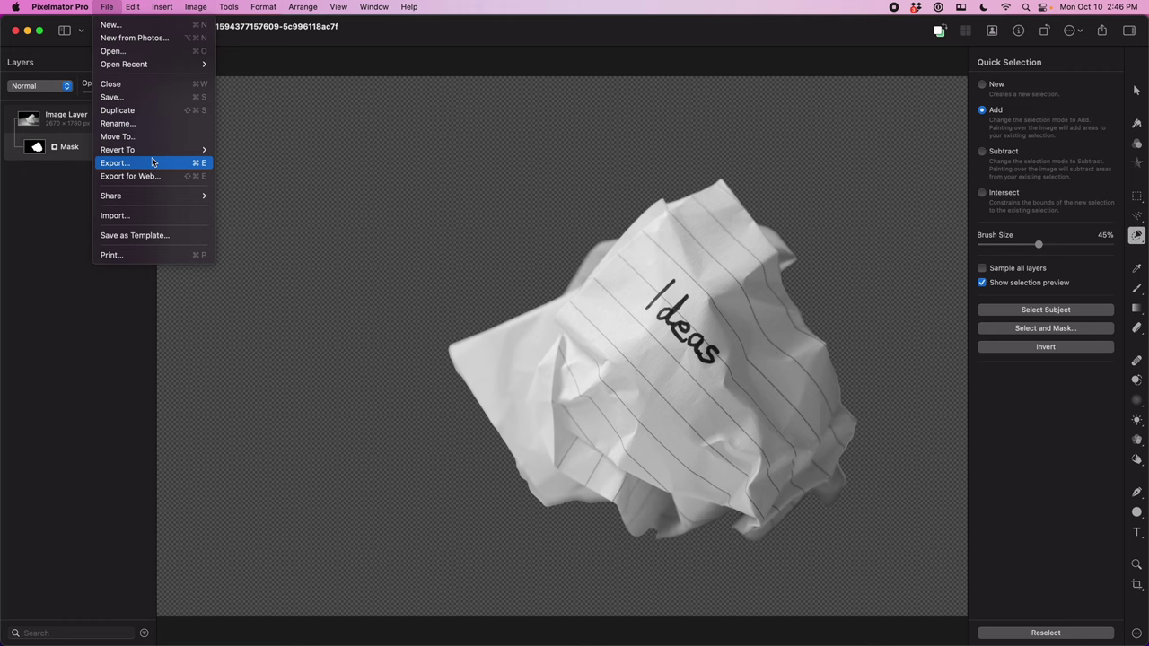
left_click(115, 162)
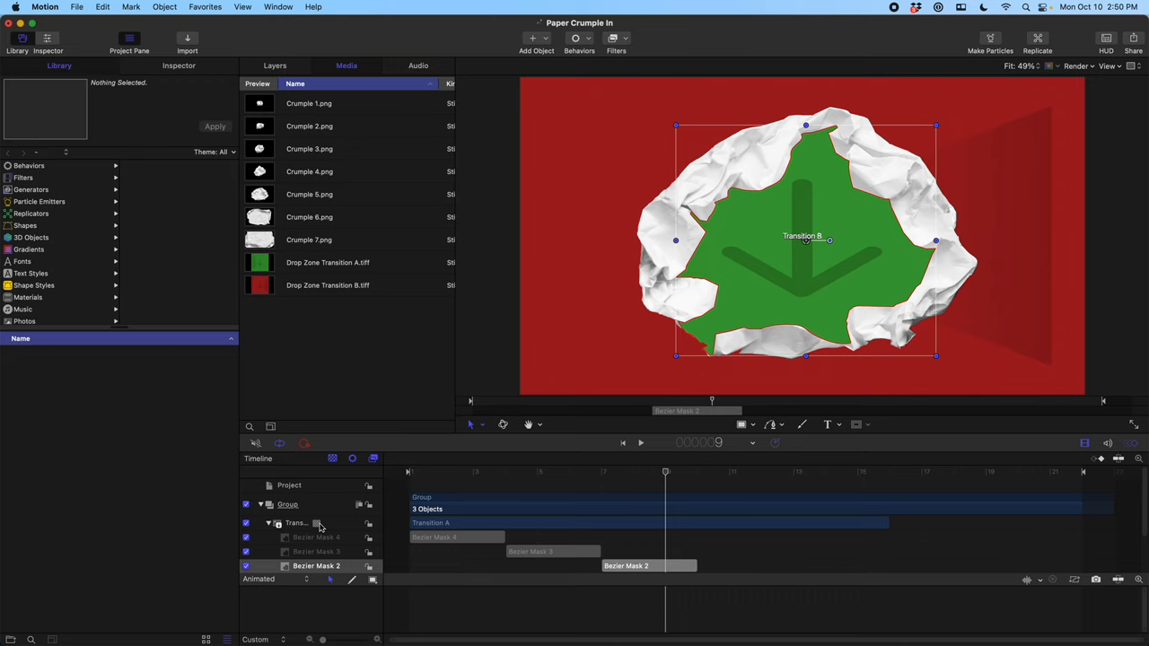
Step: Choose the Bezier mask tool to outline the drop zone against the crumpled paper
left_click(302, 566)
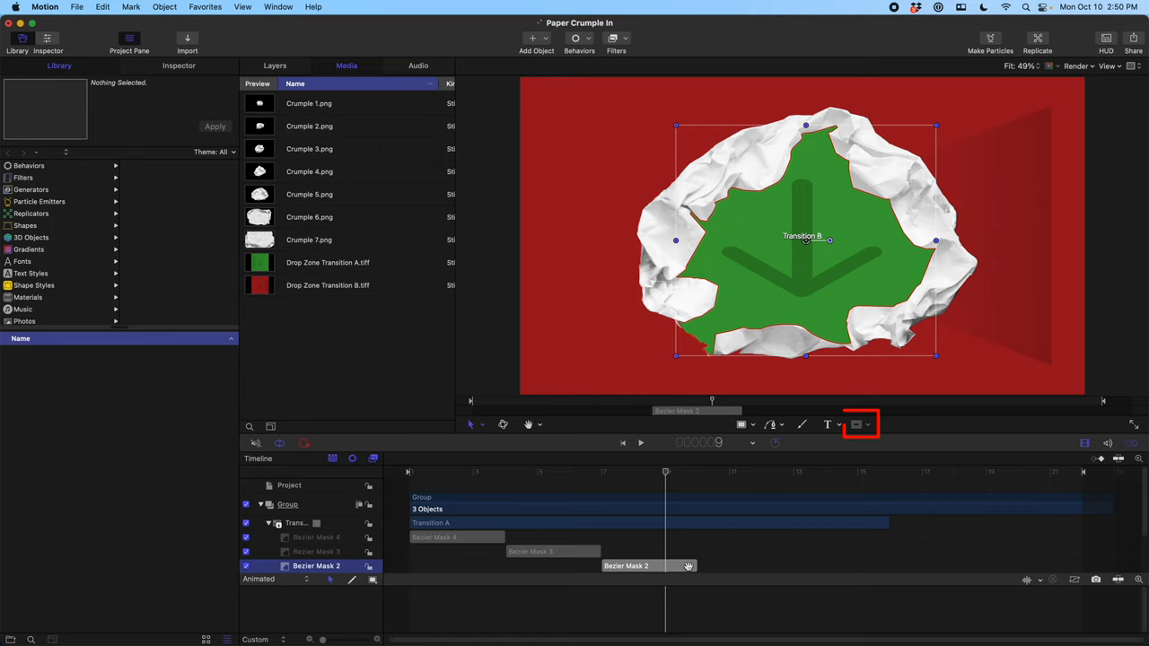